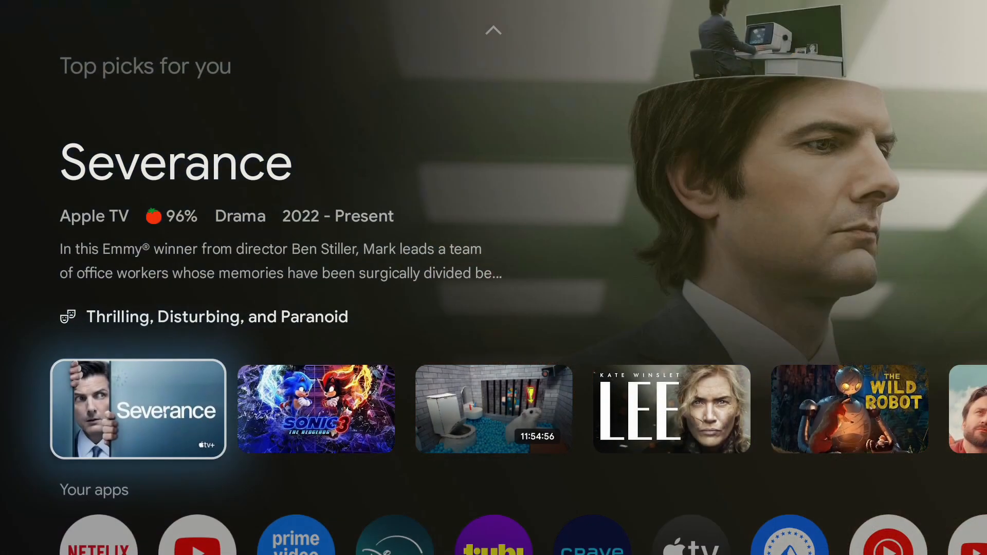
Scroll down to Your apps and across the row until Downloader is focused
{"action": "scroll", "scroll_direction": "down", "scroll_amount": 3}
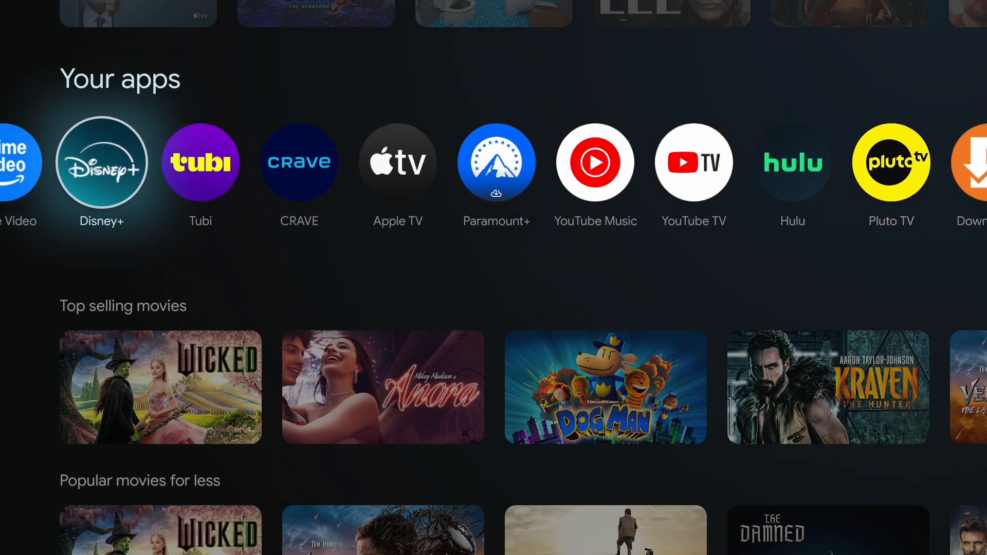
{"action": "scroll", "scroll_direction": "right", "scroll_amount": 3}
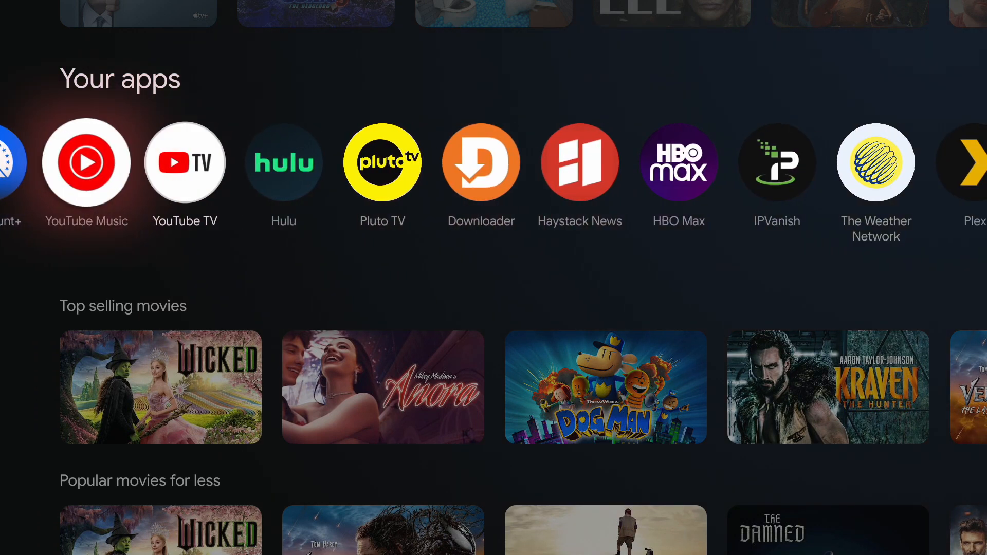
{"action": "scroll", "scroll_direction": "right", "scroll_amount": 3}
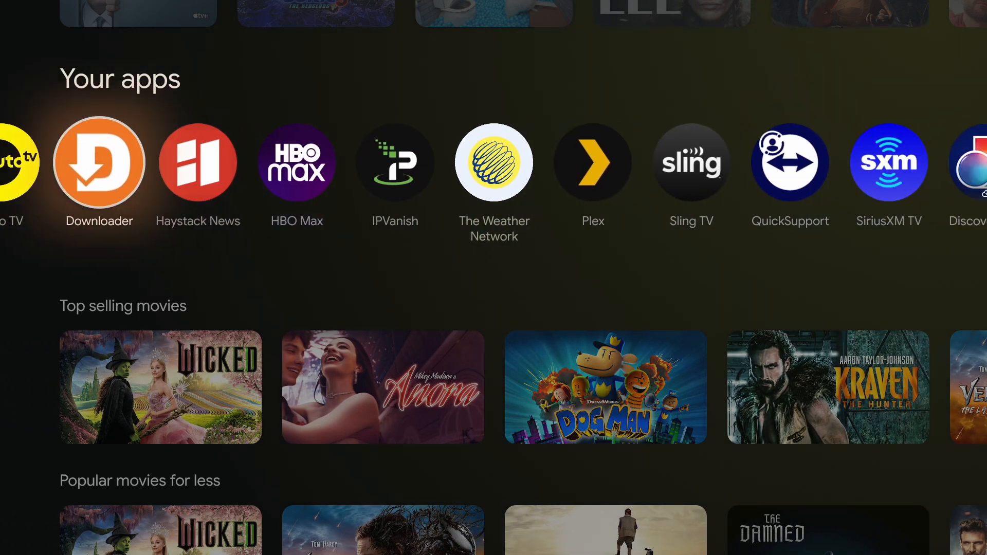
Launch Downloader and enter firestickplus.com as the address
{"action": "left_click", "coordinate": [99, 163]}
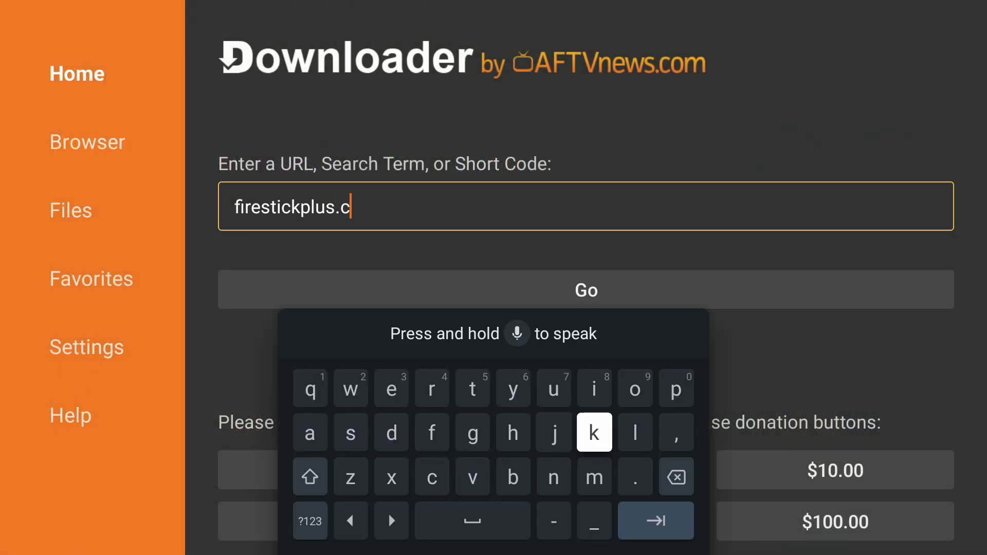
{"action": "left_click", "coordinate": [634, 387]}
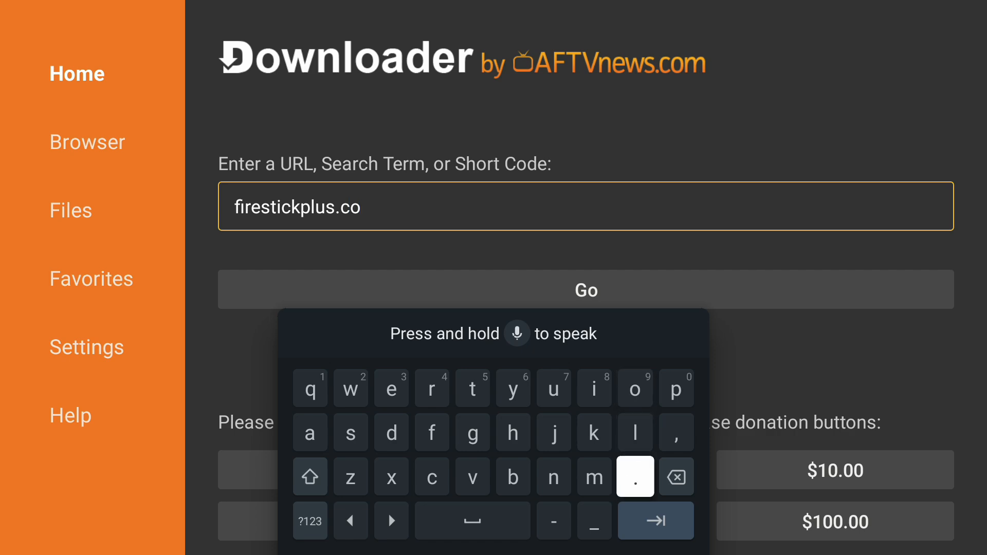
{"action": "left_click", "coordinate": [585, 290]}
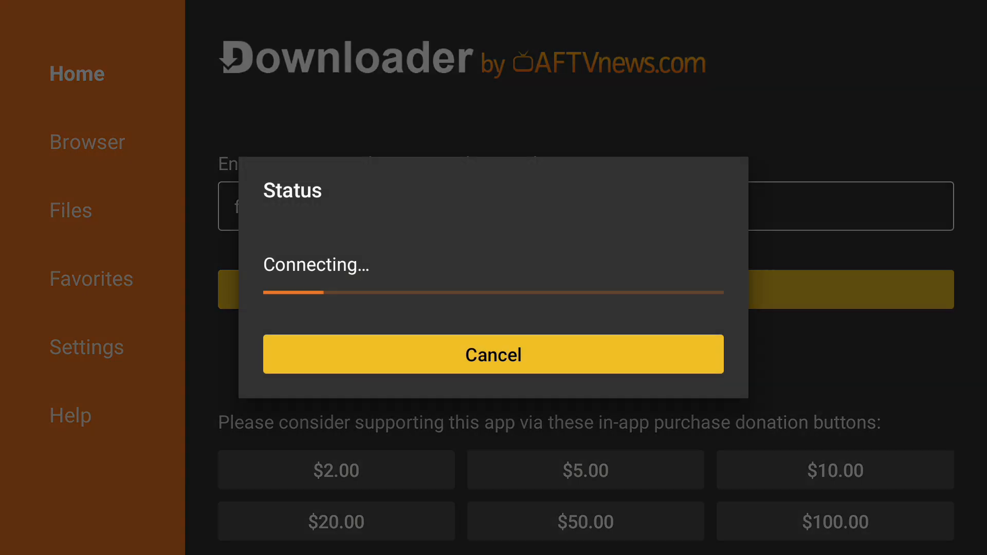
{"action": "left_click", "coordinate": [493, 354]}
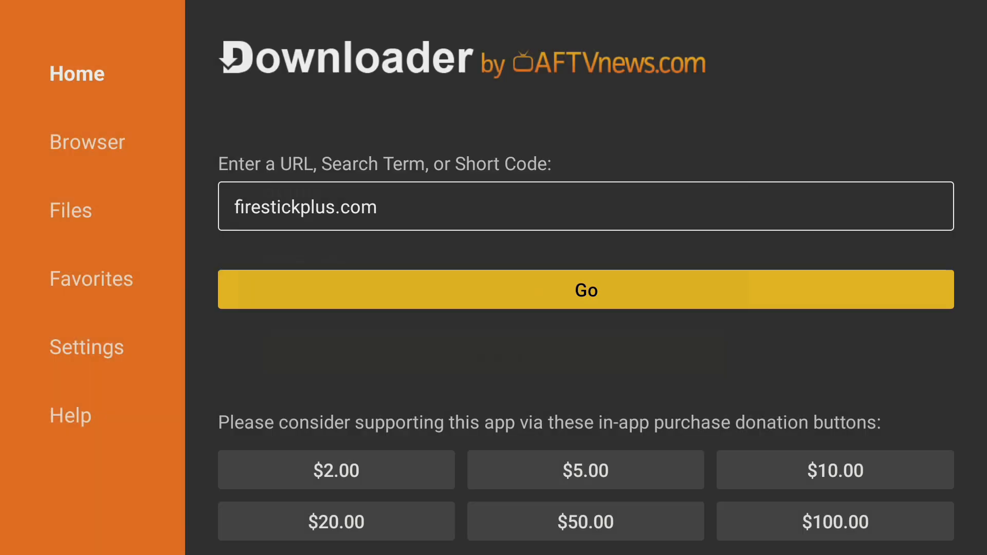
Open the site's menu, choose Downloads, and scroll down to an APK download button
{"action": "left_click", "coordinate": [585, 290]}
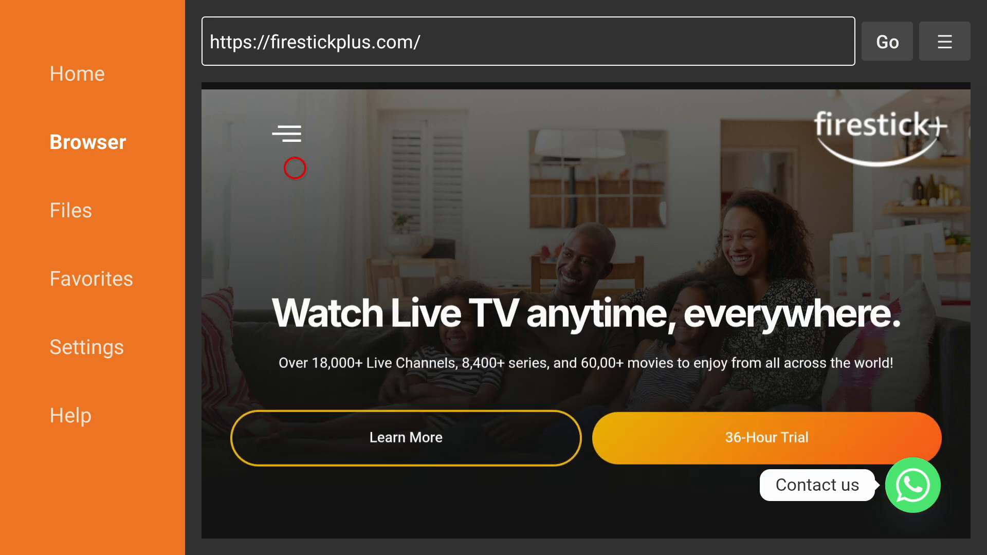
{"action": "left_click", "coordinate": [287, 134]}
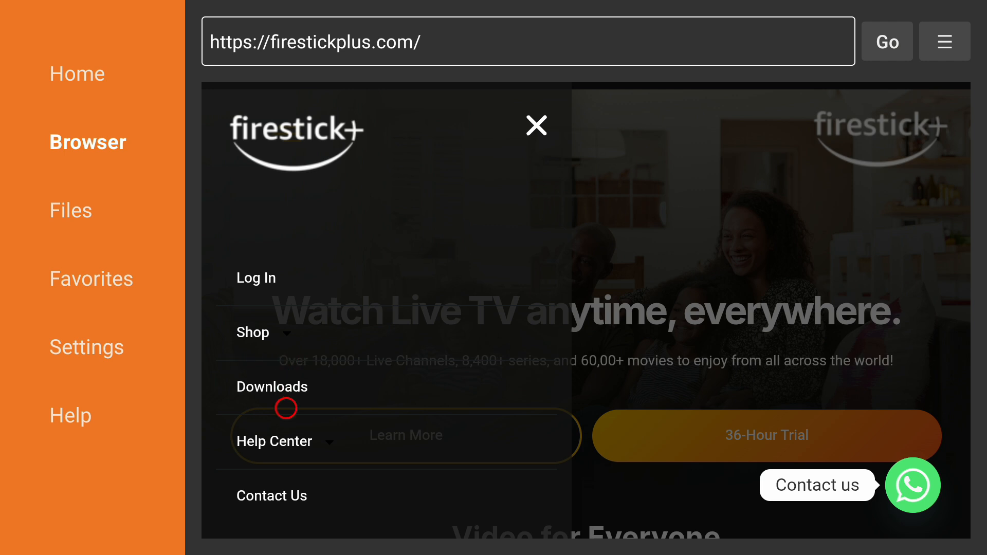
{"action": "left_click", "coordinate": [271, 387]}
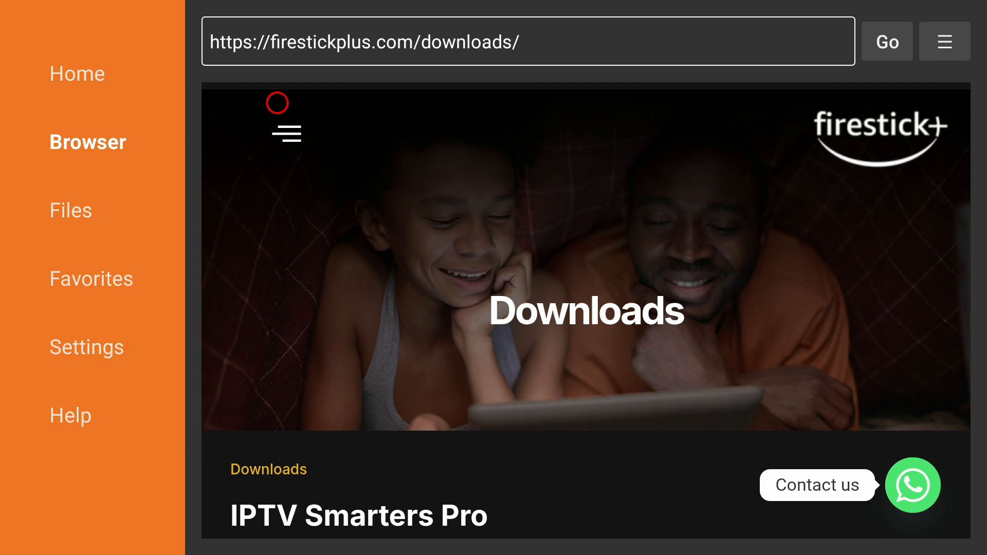
{"action": "scroll", "scroll_direction": "down", "scroll_amount": 3}
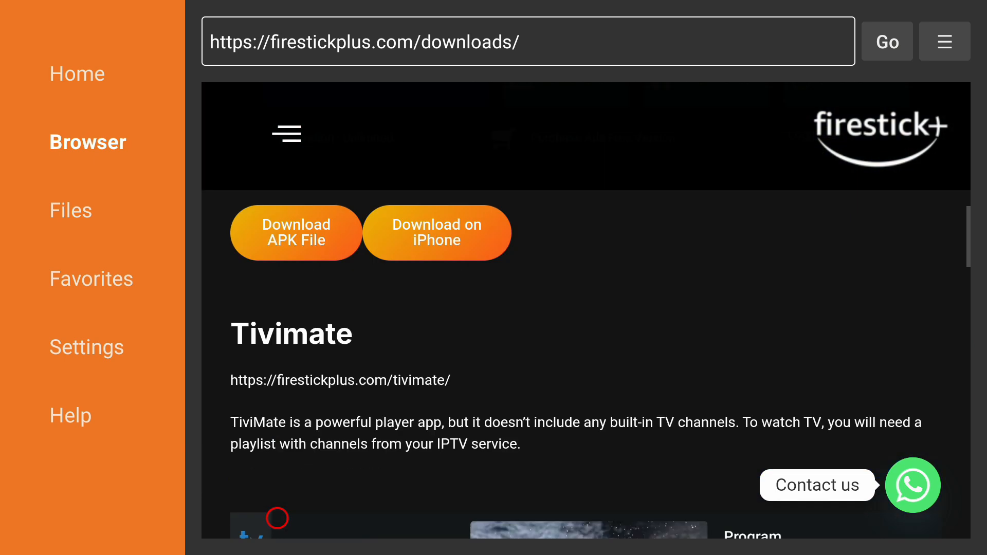
{"action": "scroll", "scroll_direction": "down", "scroll_amount": 3}
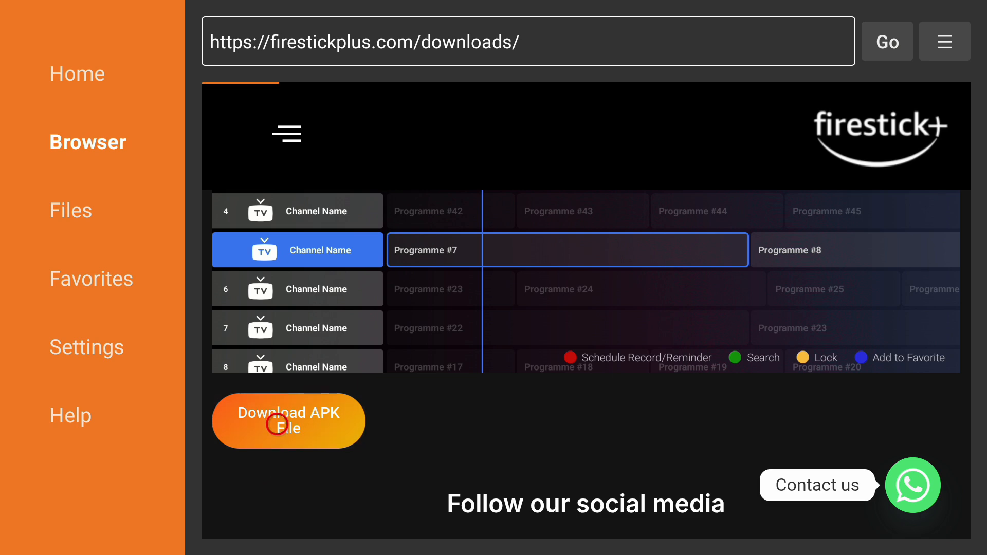
Download implayer.apk, then choose Install in the Status dialog
{"action": "left_click", "coordinate": [288, 420]}
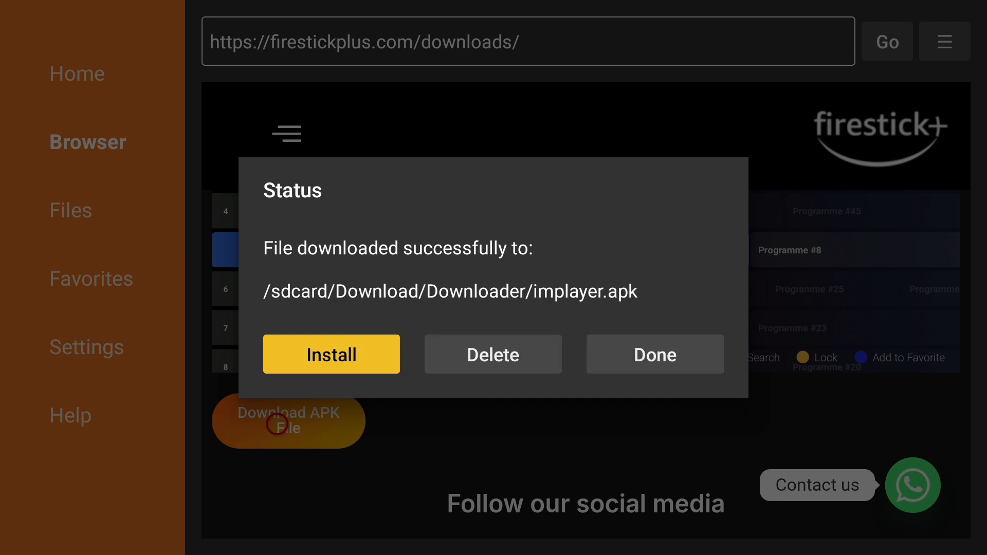
{"action": "left_click", "coordinate": [331, 353]}
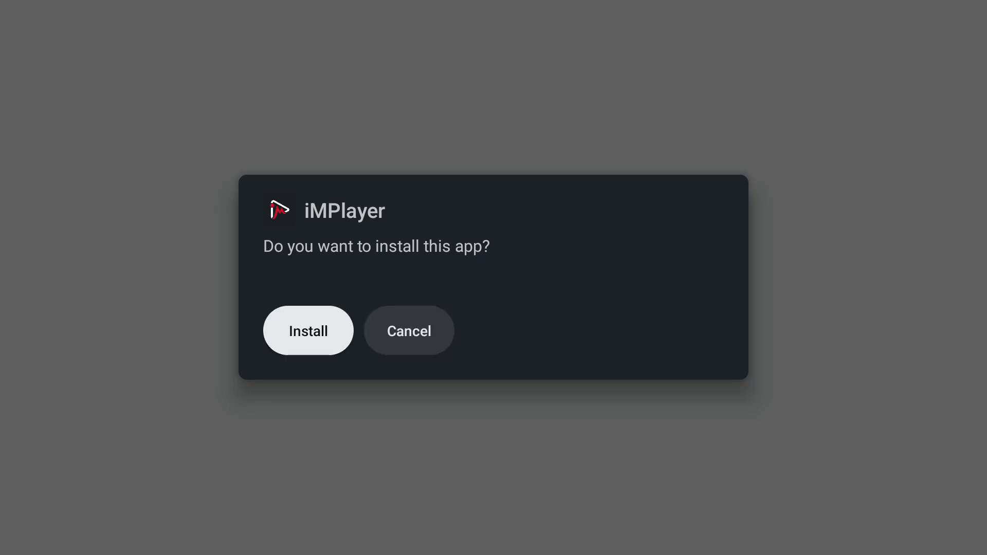
Confirm the iMPlayer installation, then open the installed app
{"action": "left_click", "coordinate": [308, 331]}
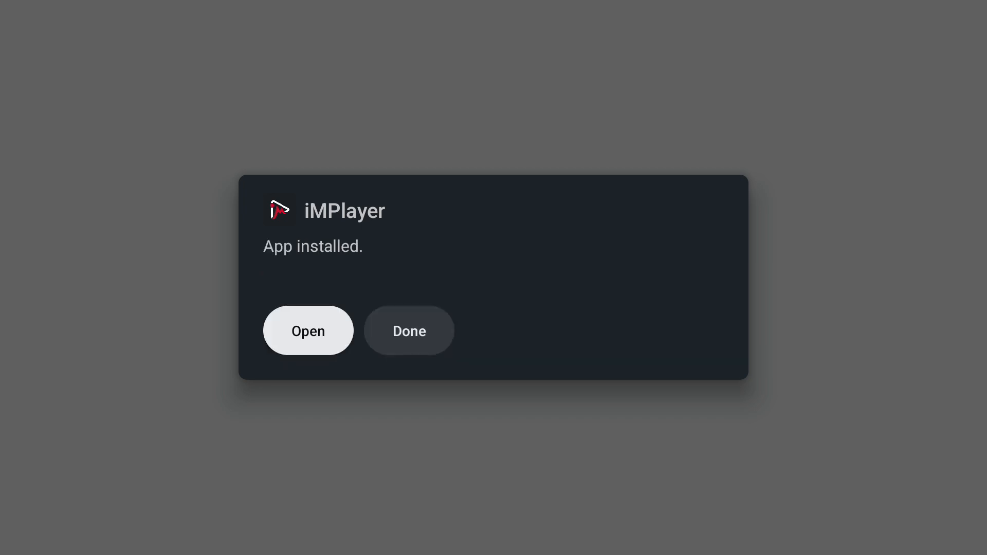
{"action": "left_click", "coordinate": [308, 330]}
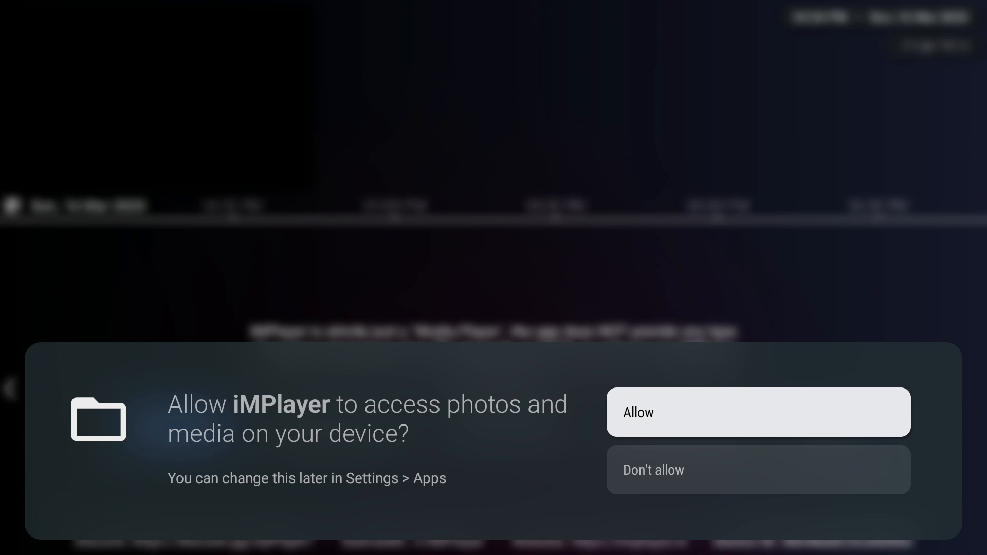
Allow iMPlayer access to photos and media, then choose ADD PLAYLIST
{"action": "left_click", "coordinate": [757, 412]}
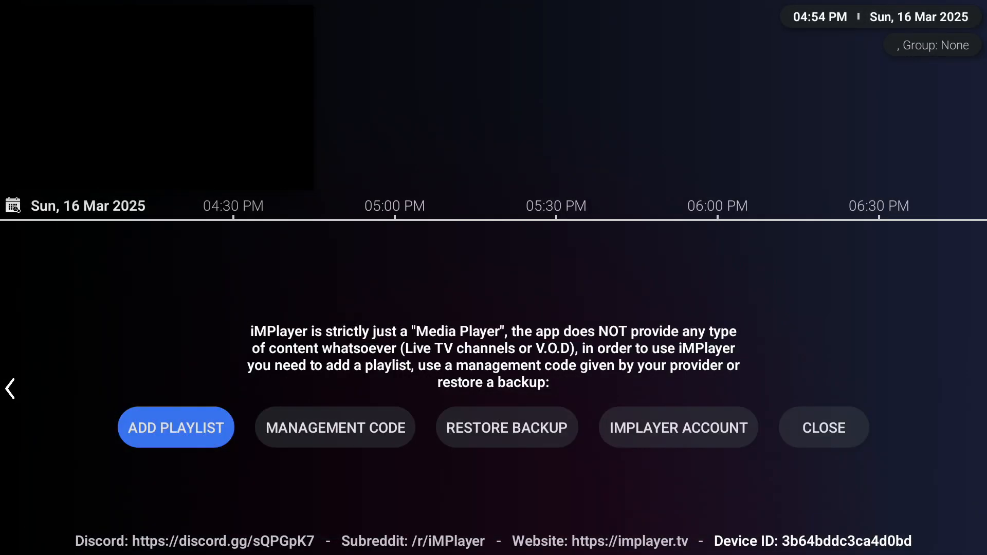
{"action": "left_click", "coordinate": [176, 427]}
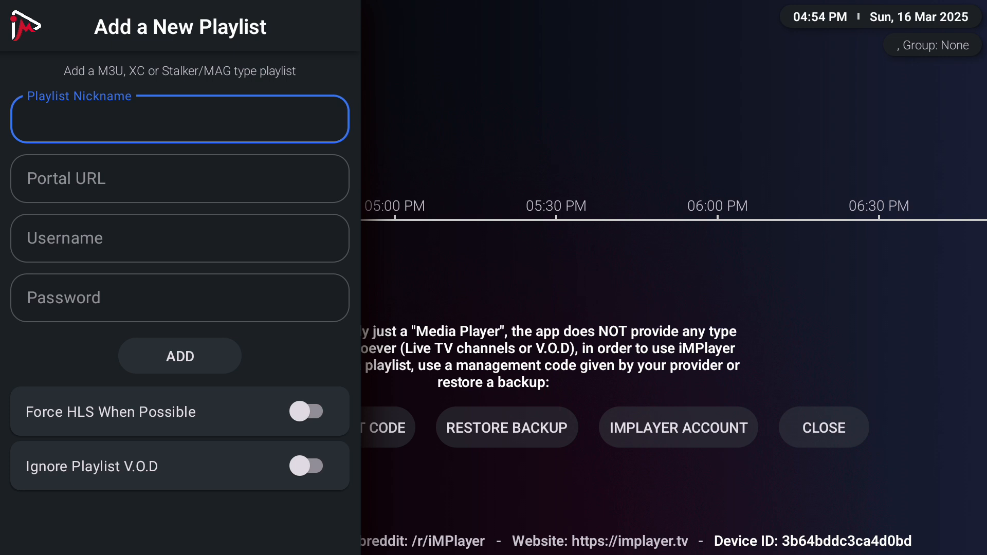
Enter 'firestickplus' as the nickname and fill in the portal URL, username and password
{"action": "left_click", "coordinate": [179, 119]}
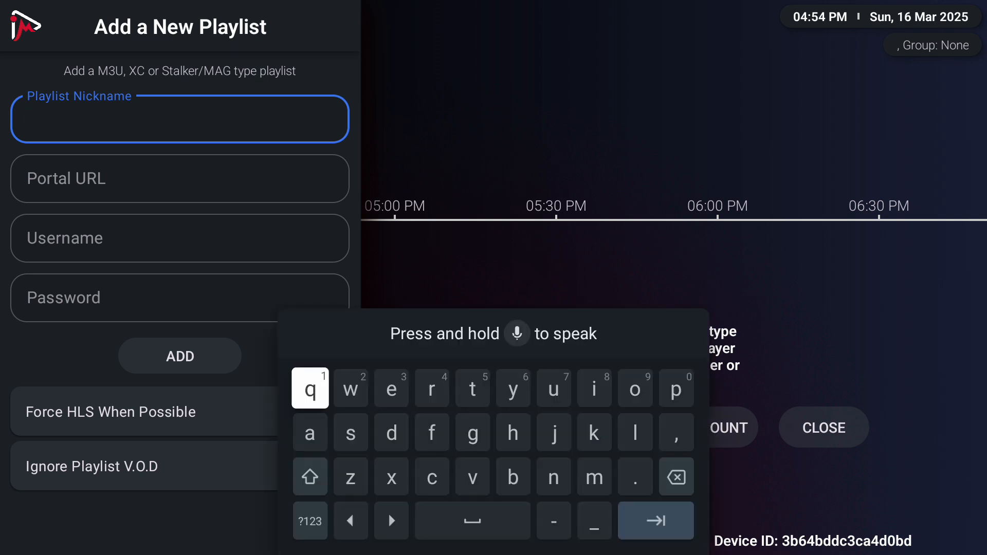
{"action": "left_click", "coordinate": [432, 432]}
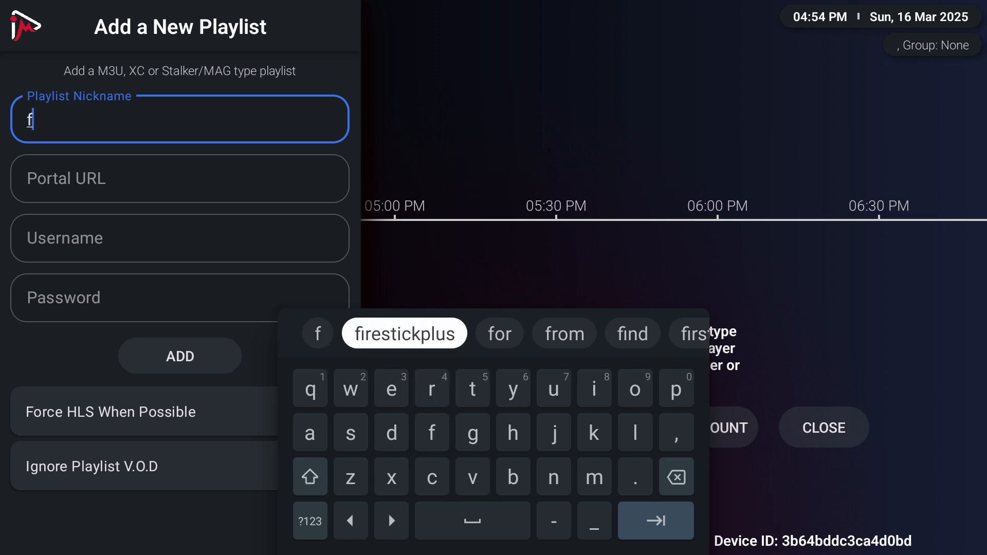
{"action": "left_click", "coordinate": [404, 334]}
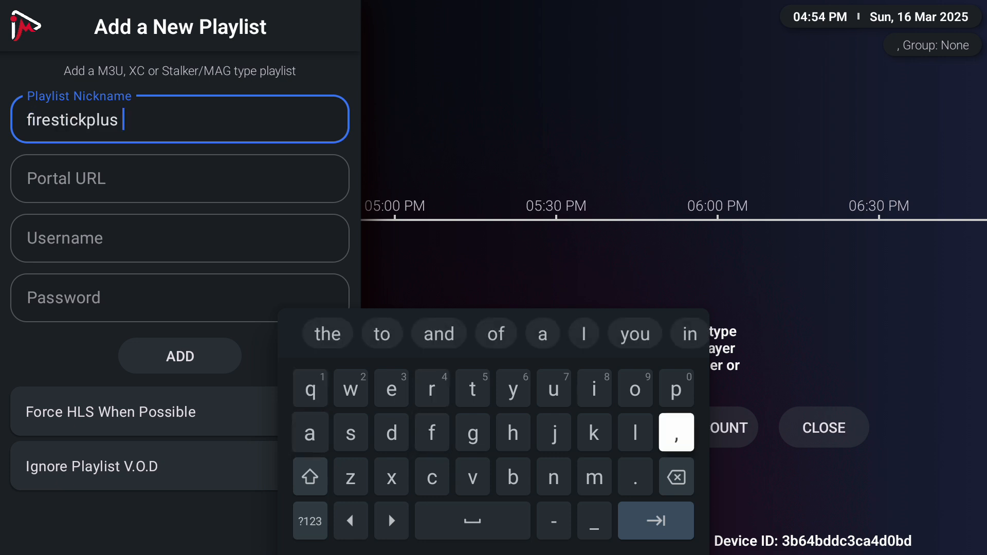
{"action": "left_click", "coordinate": [675, 477]}
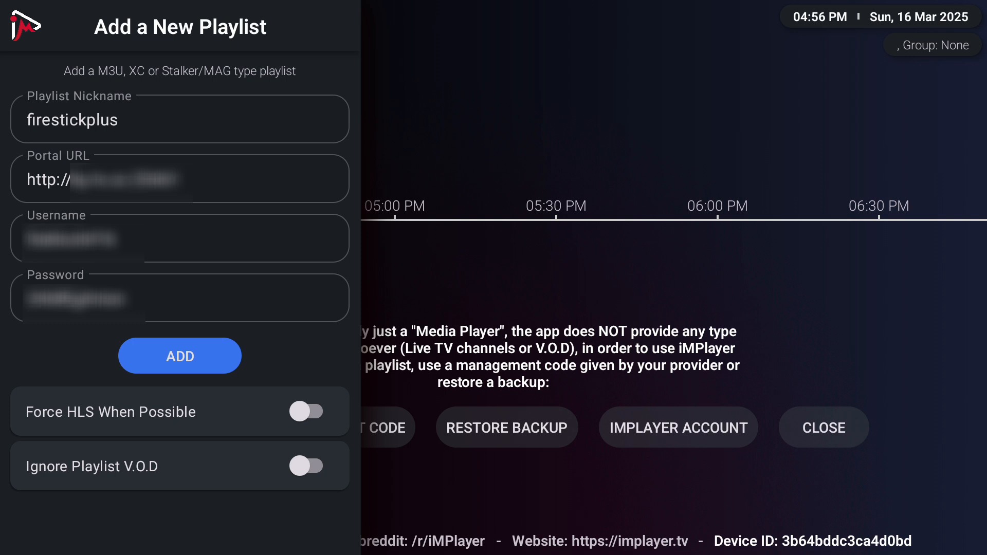
Add the firestickplus playlist and step through the tips screens until closing them
{"action": "left_click", "coordinate": [180, 356]}
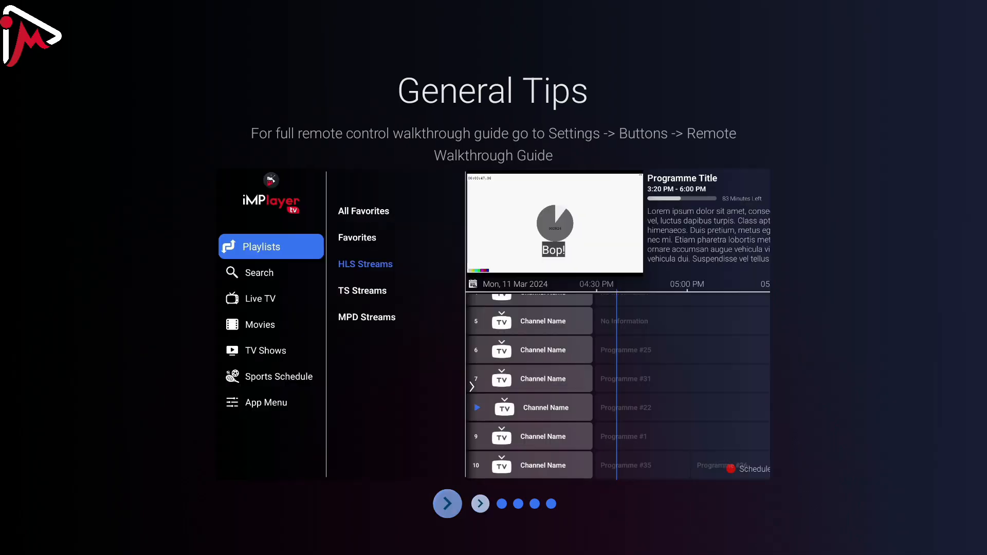
{"action": "left_click", "coordinate": [447, 503]}
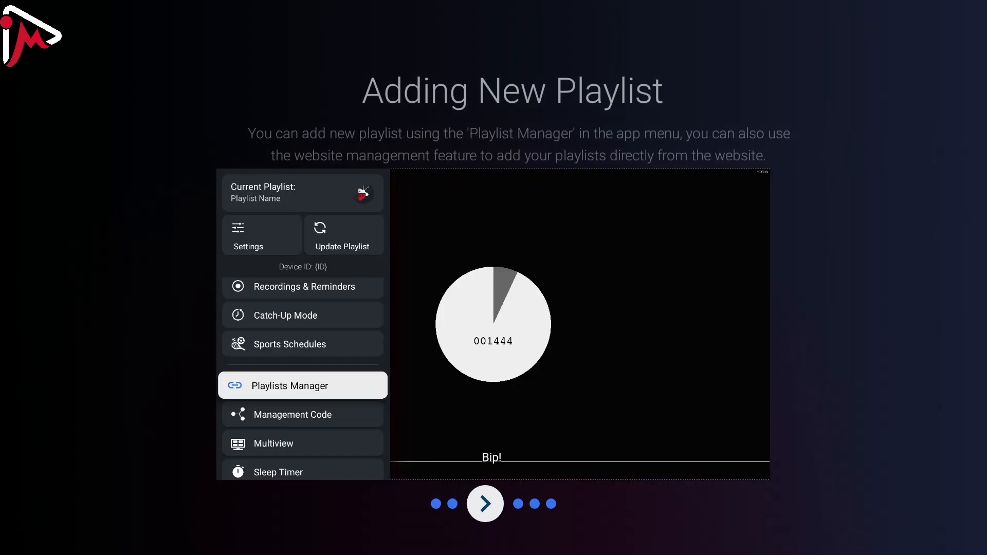
{"action": "left_click", "coordinate": [485, 504]}
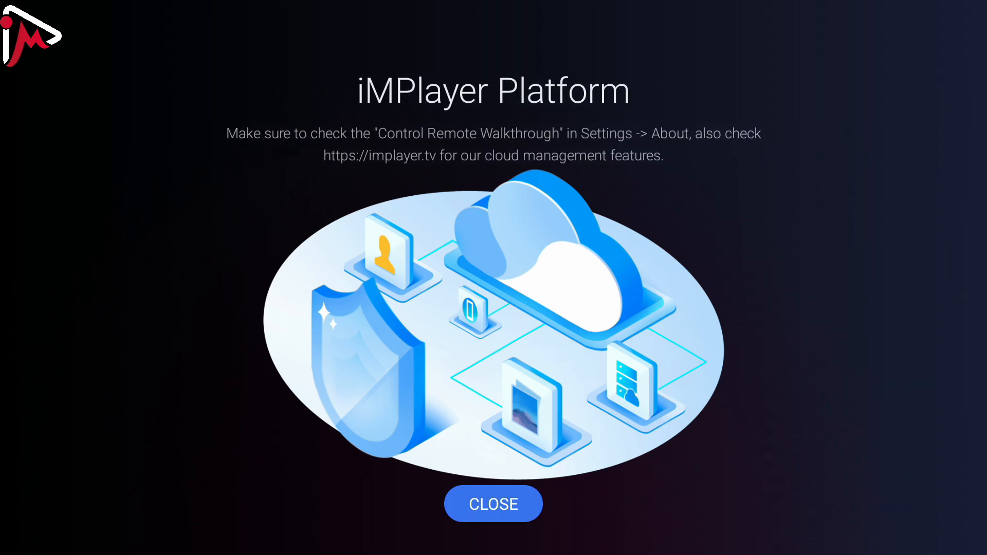
{"action": "left_click", "coordinate": [493, 504]}
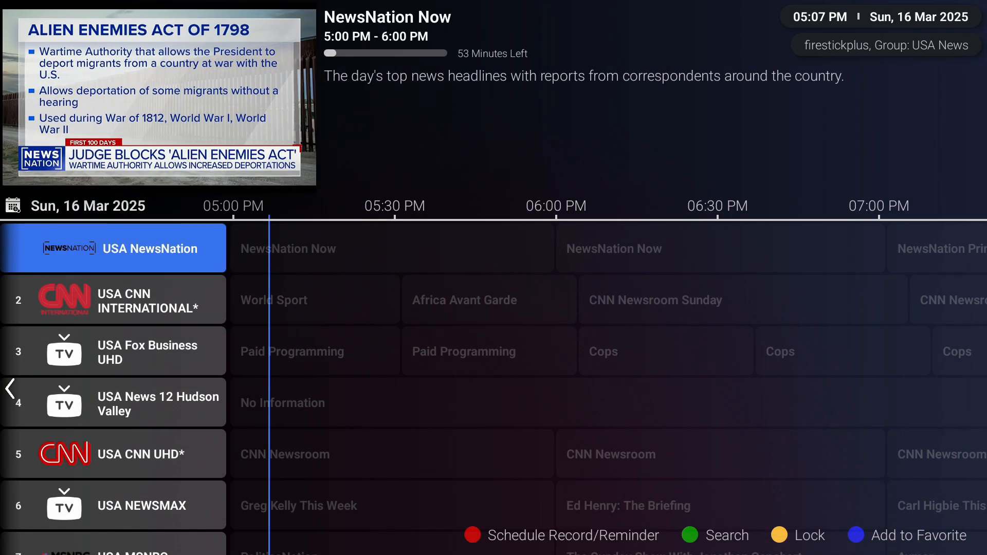